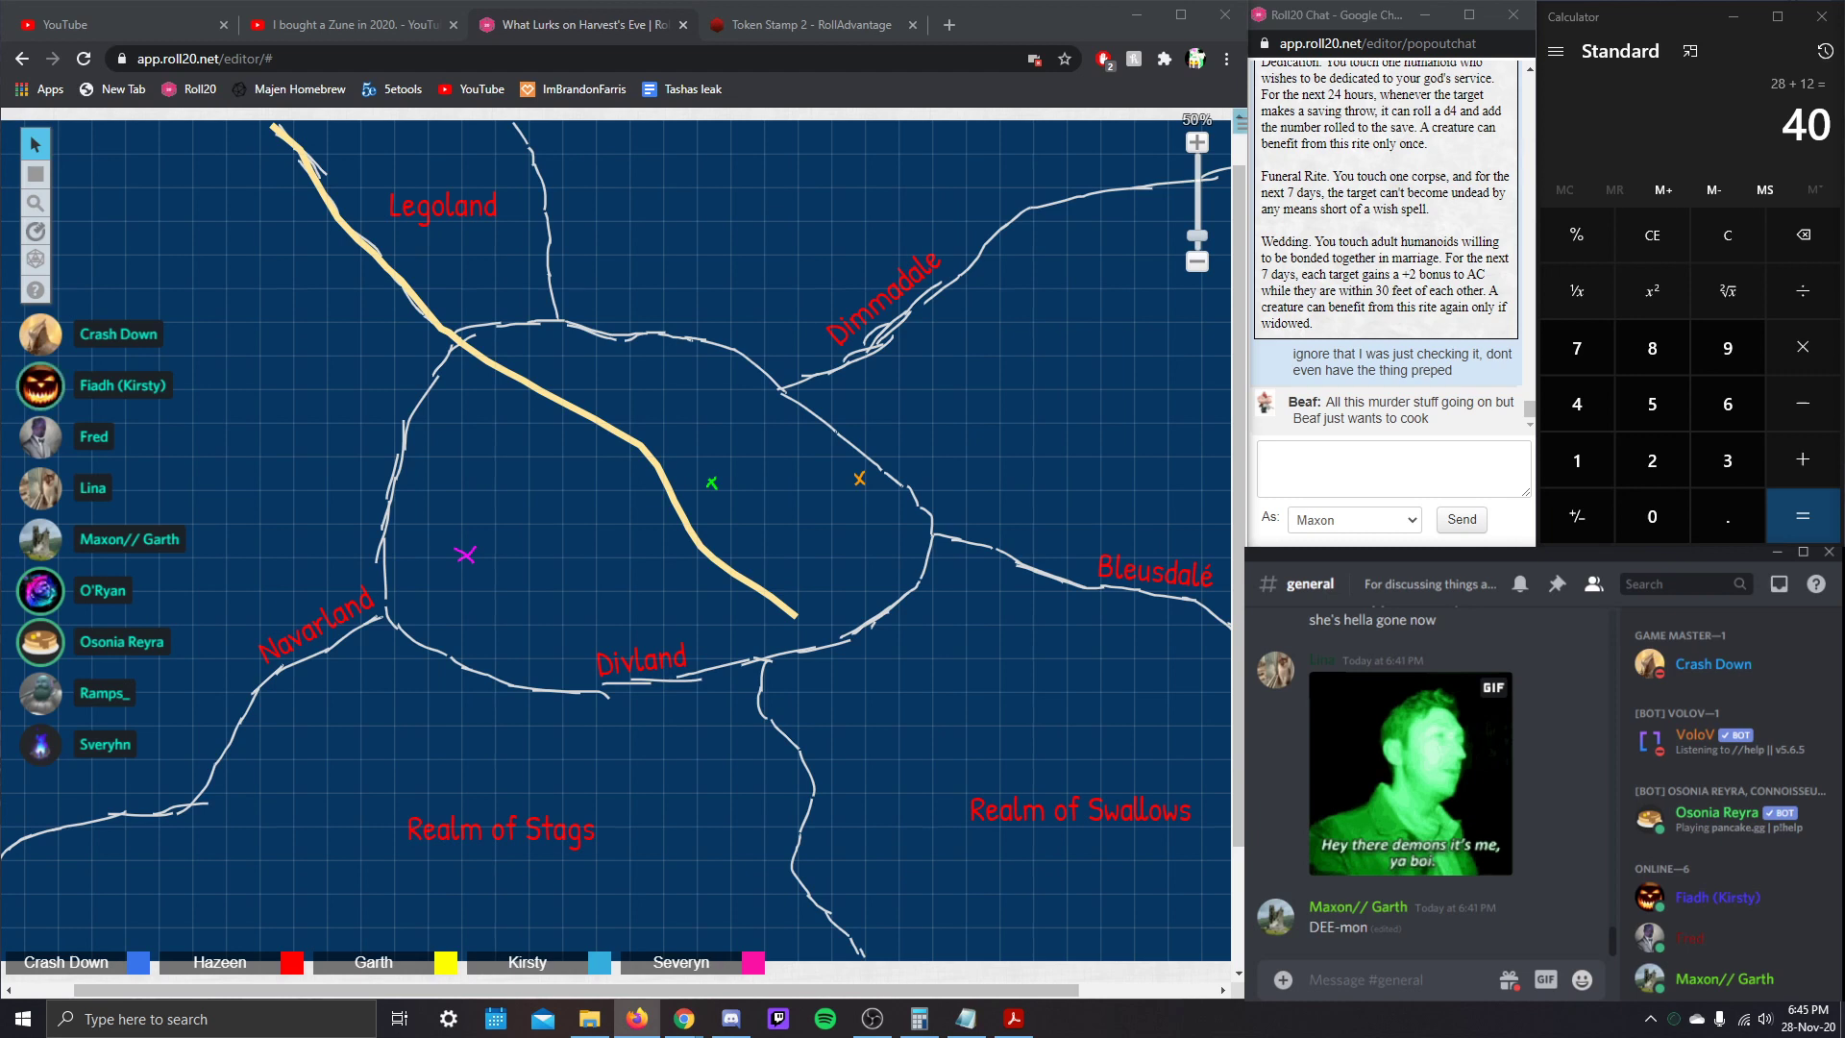
- Start a chat message as Maxon in the popout chat, typing "respectab" without sending
left_click(1393, 467)
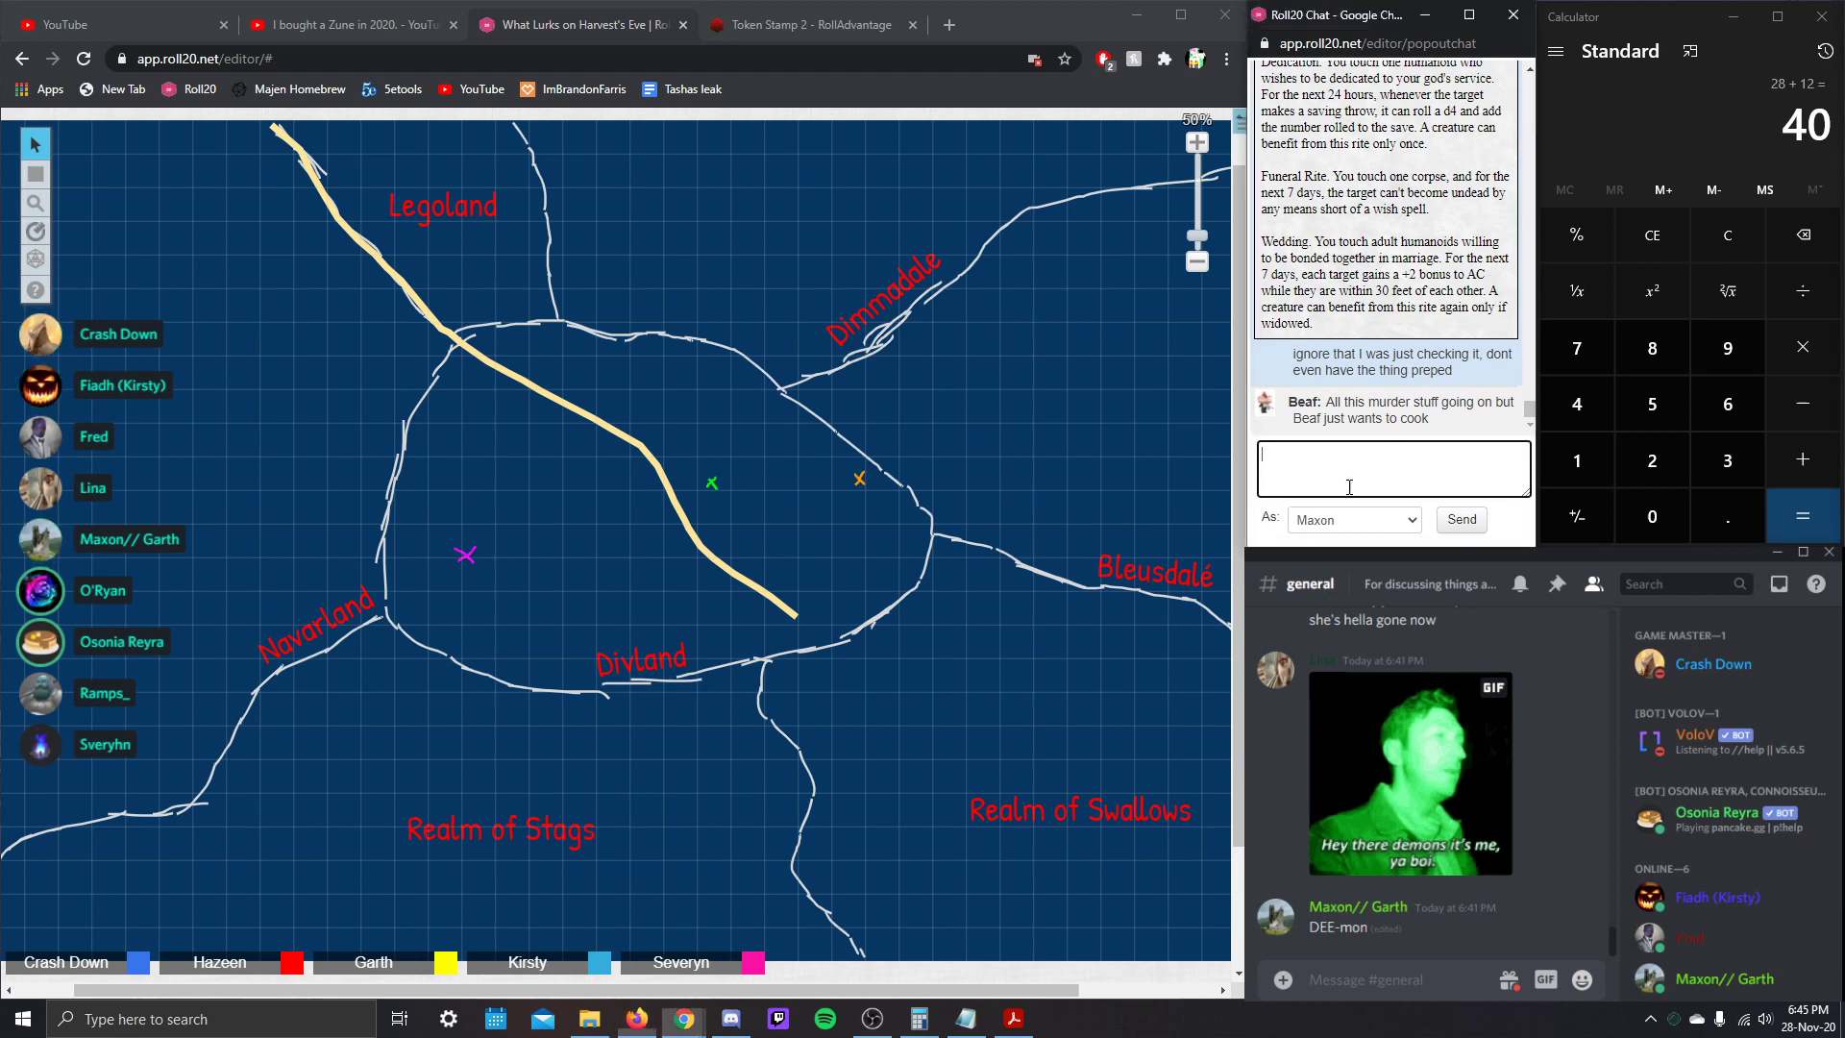
type("respectab")
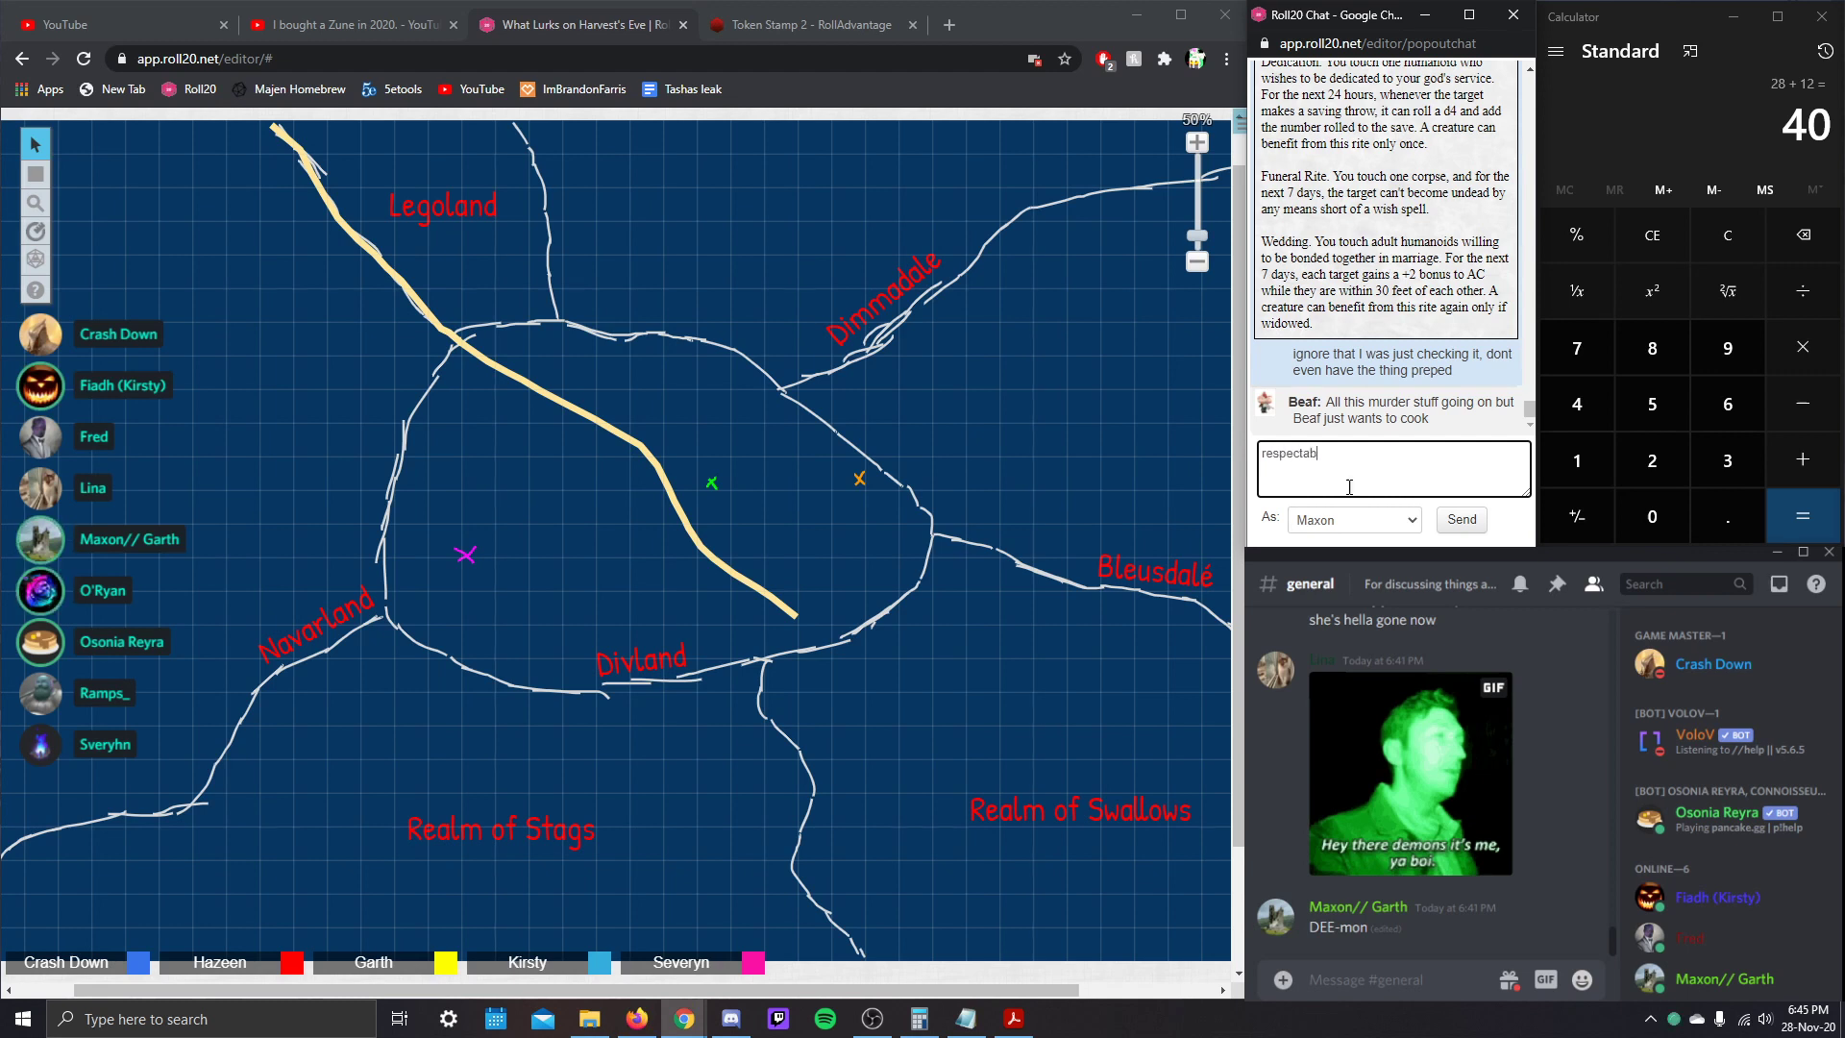